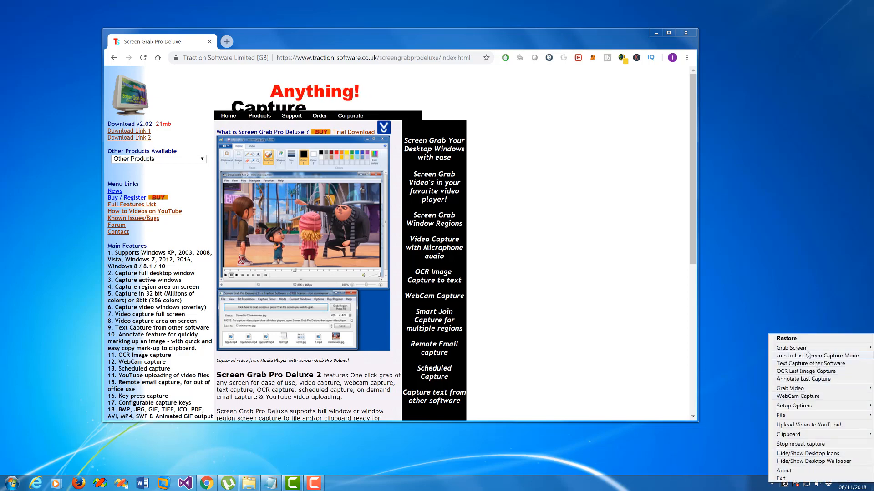
Start a region capture with OCR from the Grab Screen options.
{"action": "left_click", "coordinate": [789, 348]}
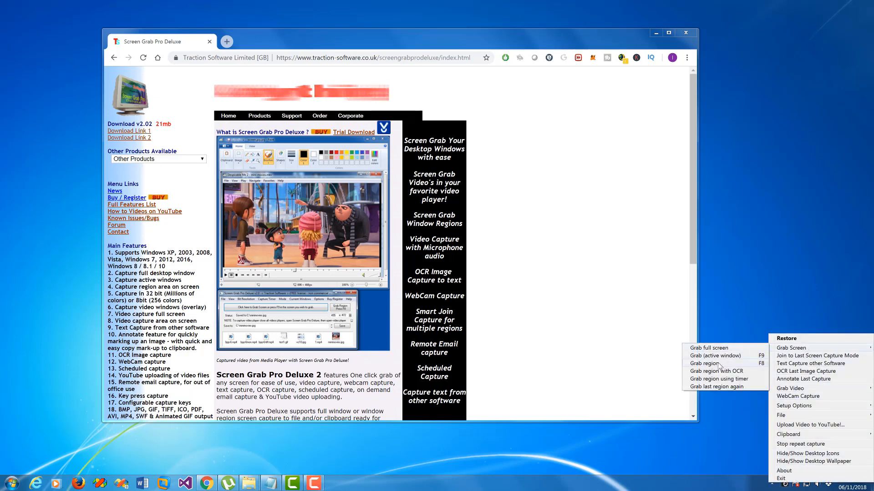
{"action": "left_click", "coordinate": [704, 363]}
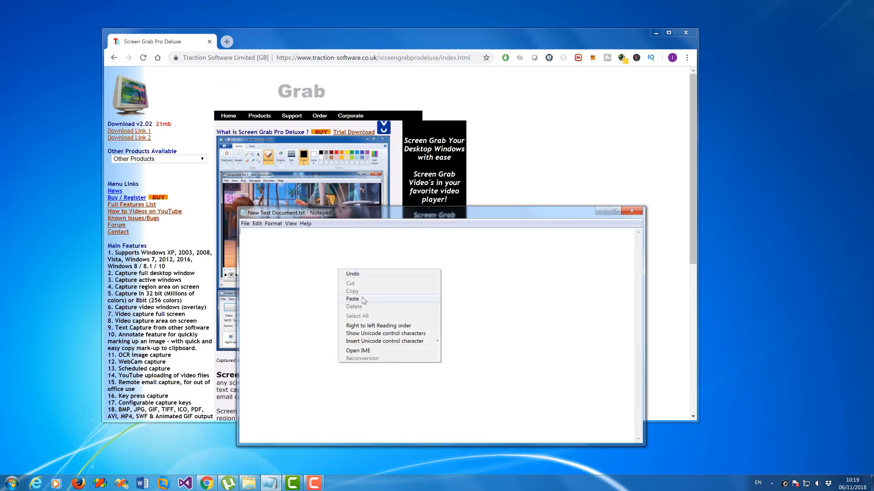
Choose Paste in the Notepad document, which stays empty.
{"action": "left_click", "coordinate": [353, 299]}
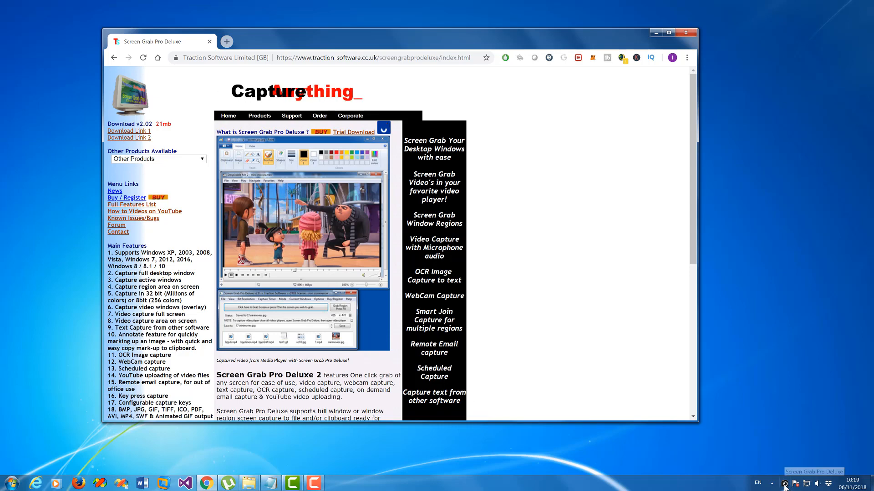
Bring up the tray icon's action list to OCR the last image capture.
{"action": "right_click", "coordinate": [784, 483]}
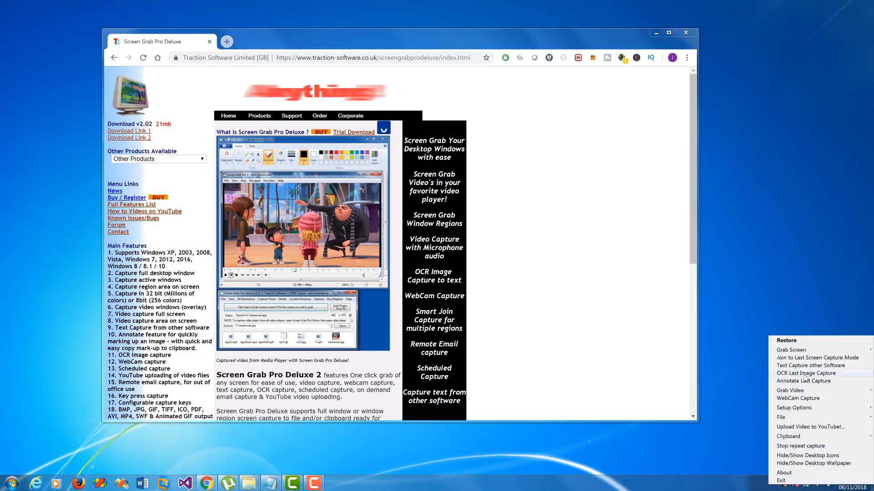
{"action": "mouse_move", "coordinate": [791, 349]}
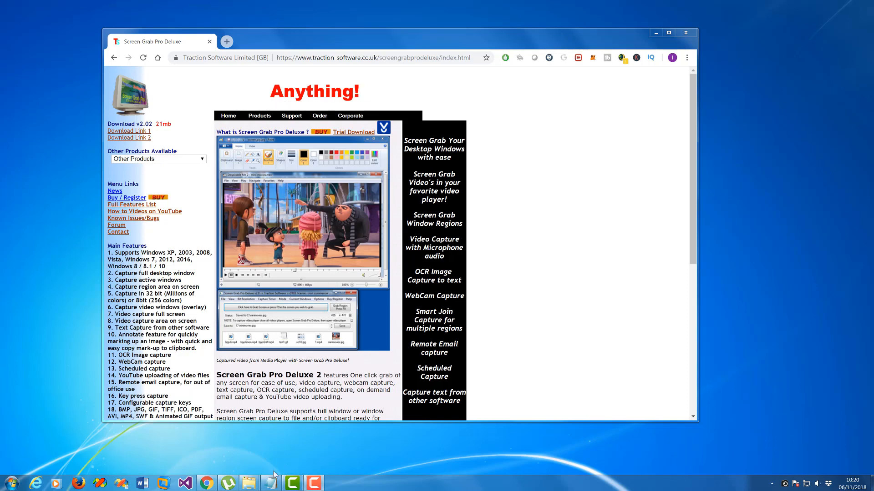
Paste "Captured video from Media Player with Screen Grab Pro Deluxe!" into the Notepad document.
{"action": "left_click", "coordinate": [270, 483]}
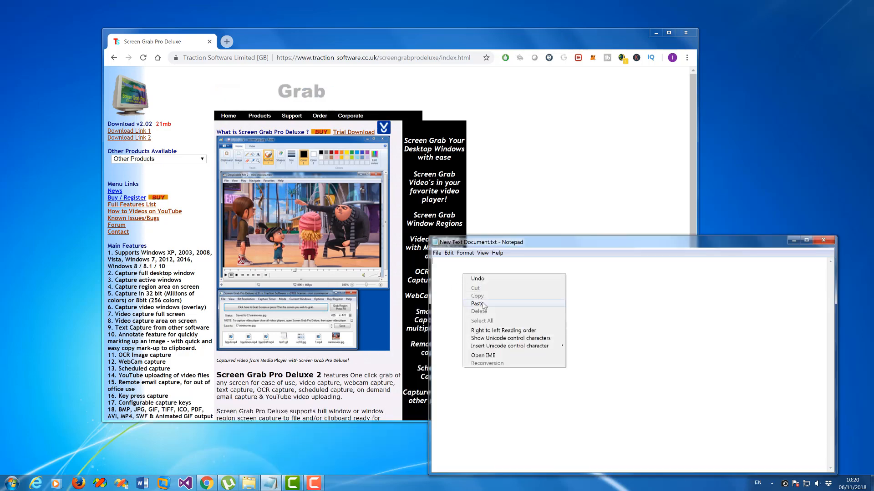
{"action": "left_click", "coordinate": [477, 304]}
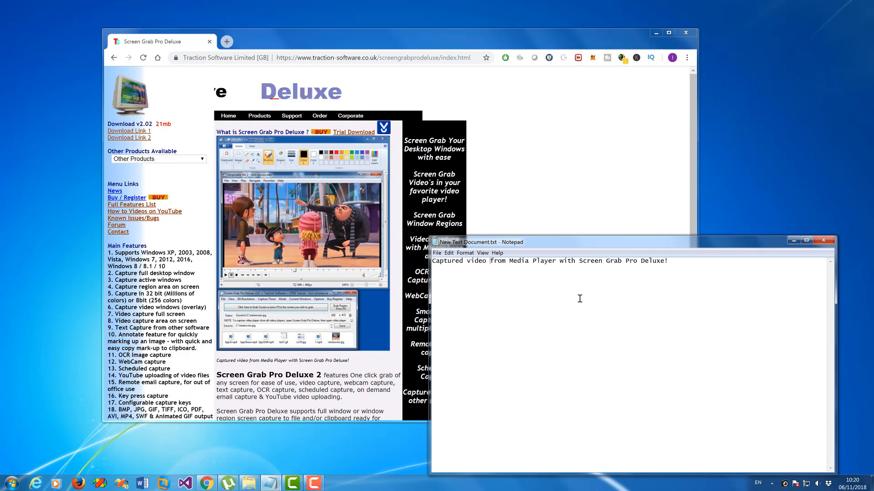